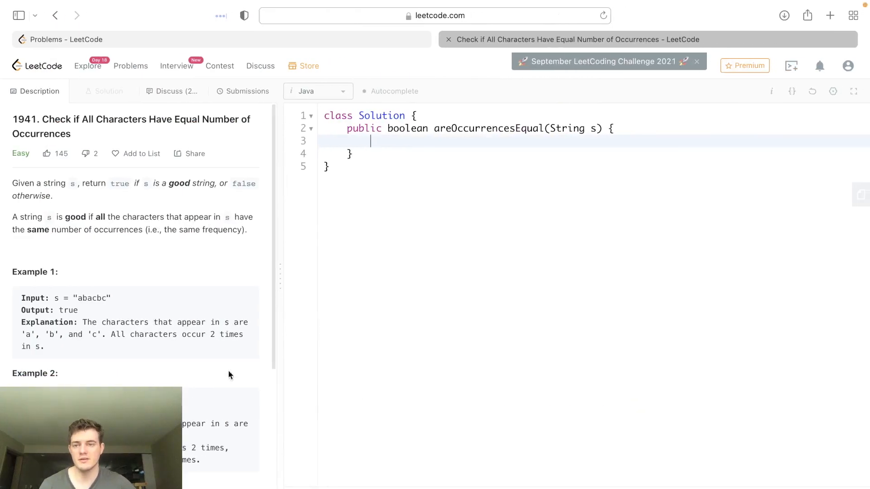
# - Add a comment tracing example abacbc with counts a2 b2 c2
pyautogui.doubleClick(21, 119)
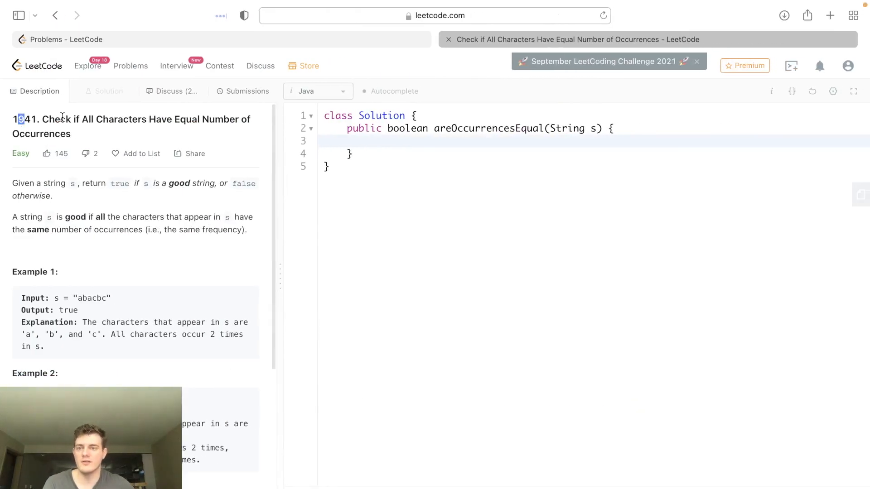
pyautogui.moveTo(61, 119); pyautogui.dragTo(70, 134)
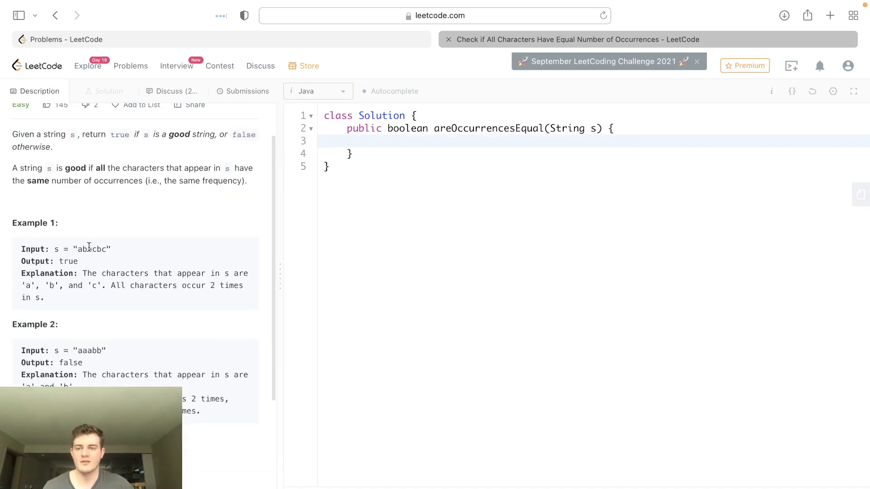
pyautogui.doubleClick(91, 249)
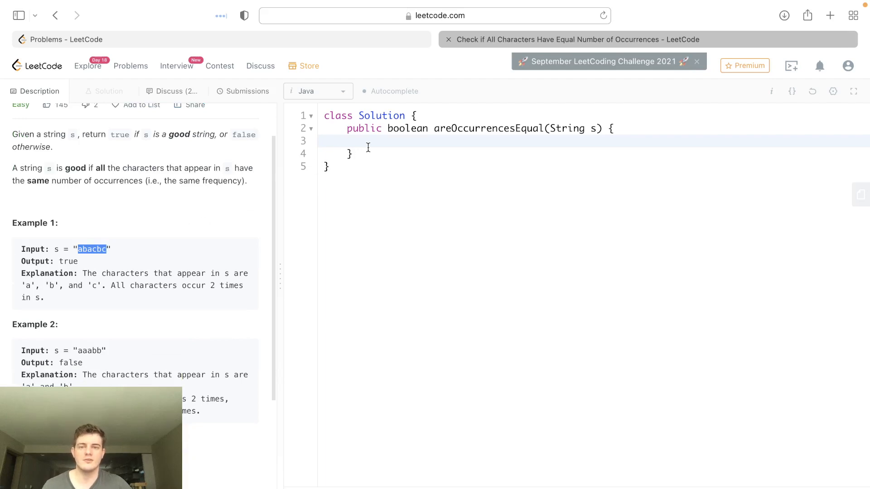
pyautogui.write('// abacbc')
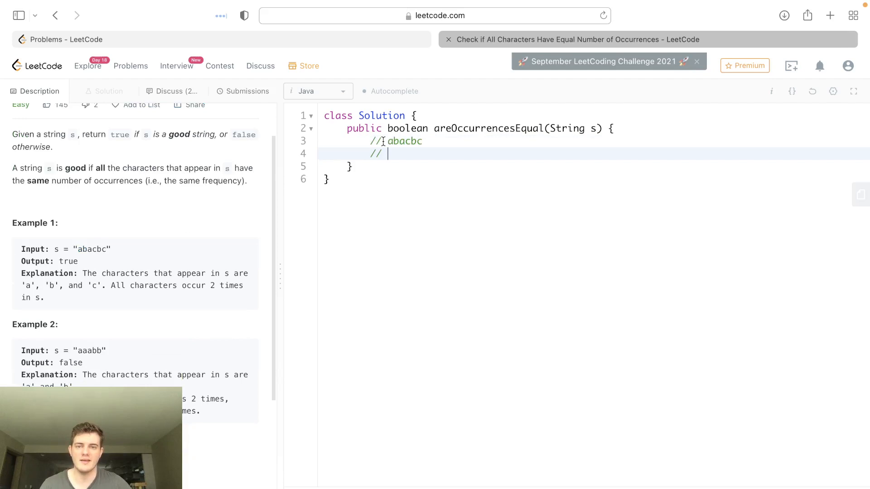
pyautogui.write('a2 v2')
pyautogui.write('// aaa')
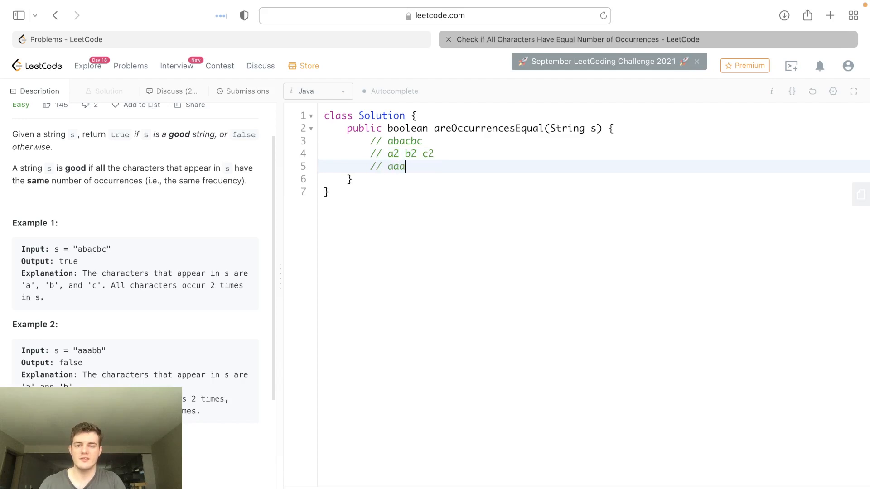
# - Add a comment tracing aaabb as a3 b2, marking the results true and false
pyautogui.write('bb')
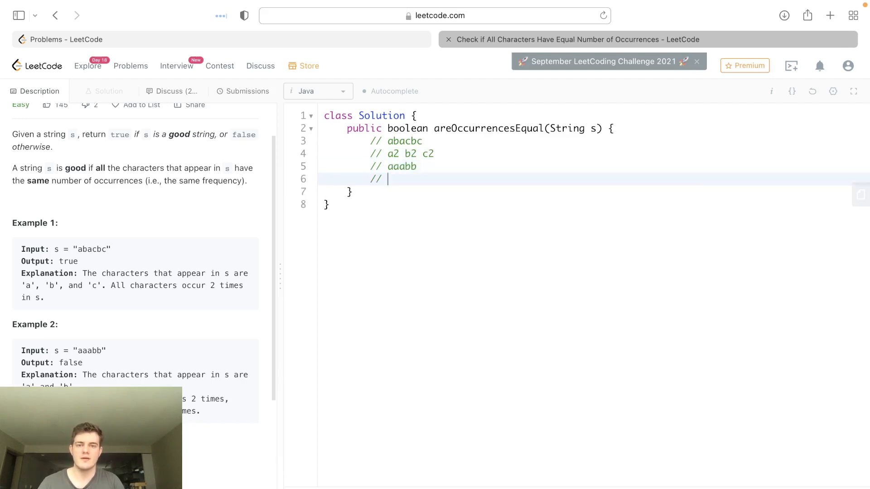
pyautogui.write('a3 b2')
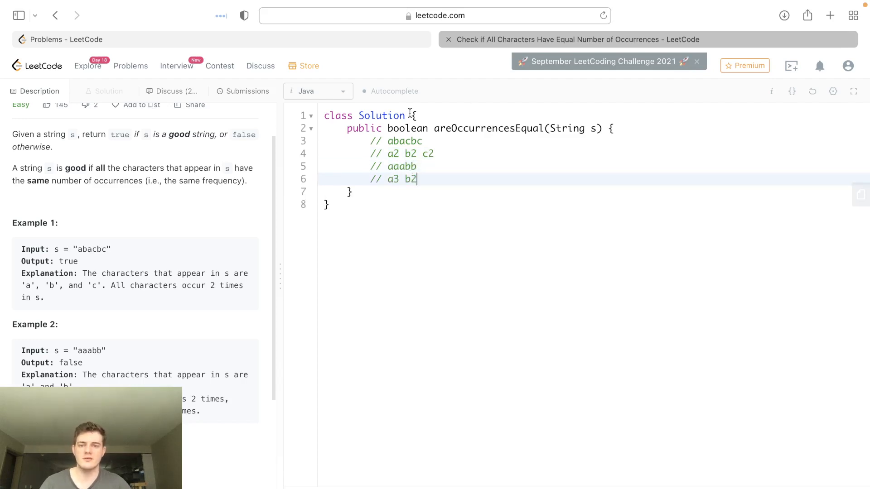
pyautogui.write('true')
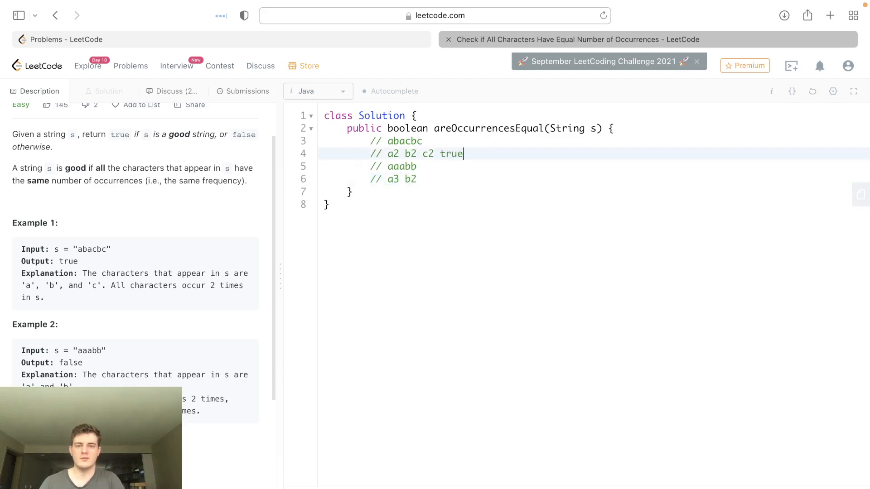
pyautogui.write('false')
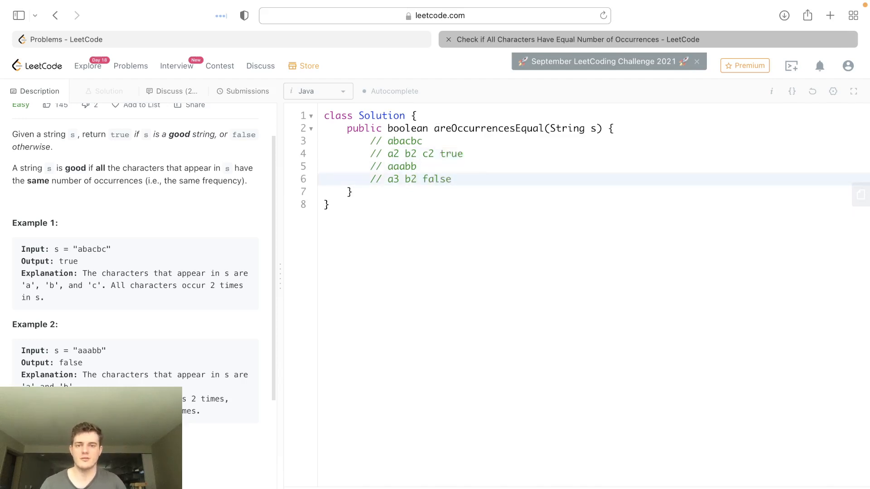
# - Review the constraints, then clear the example comments and begin an int array declaration
pyautogui.scroll(-3)
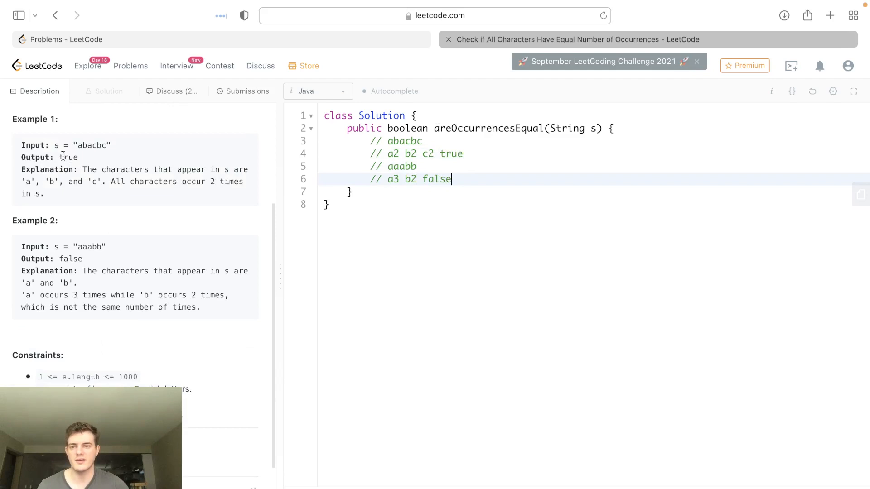
pyautogui.scroll(-3)
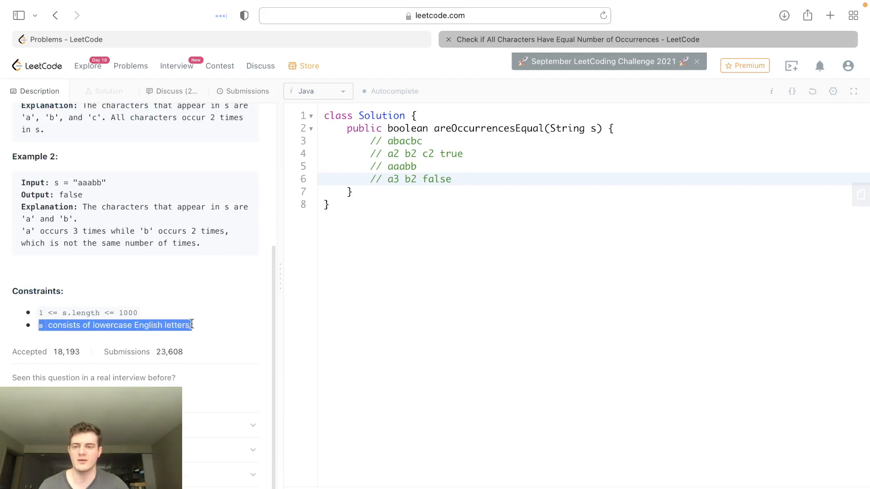
pyautogui.click(470, 178)
pyautogui.write('int[')
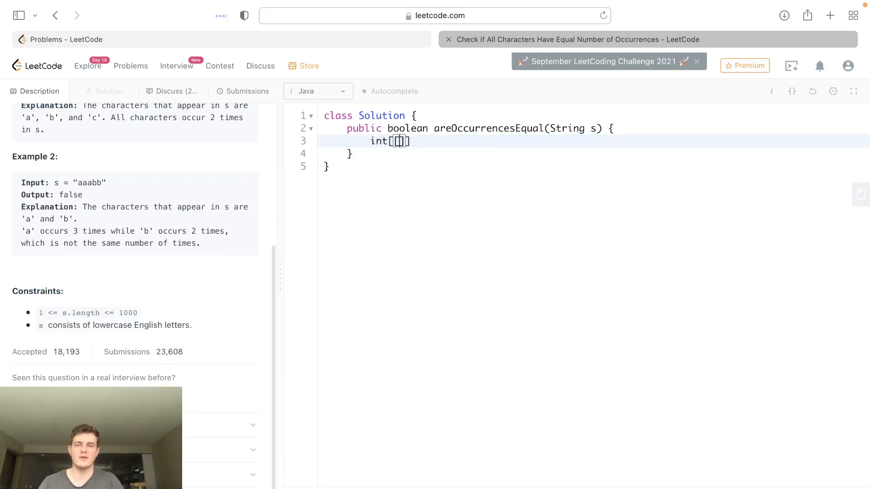
# - Declare int[] counts = new int[26]; and int max = 0; in the method body
pyautogui.write('counts =')
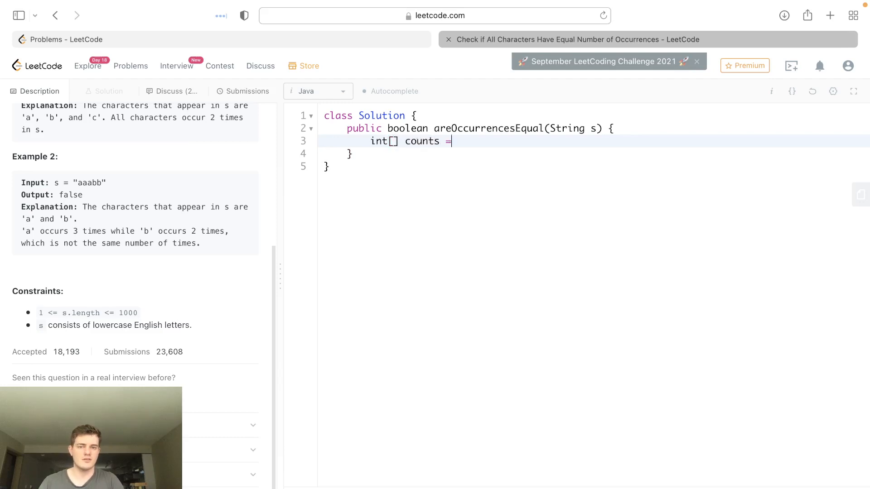
pyautogui.write('new int[]')
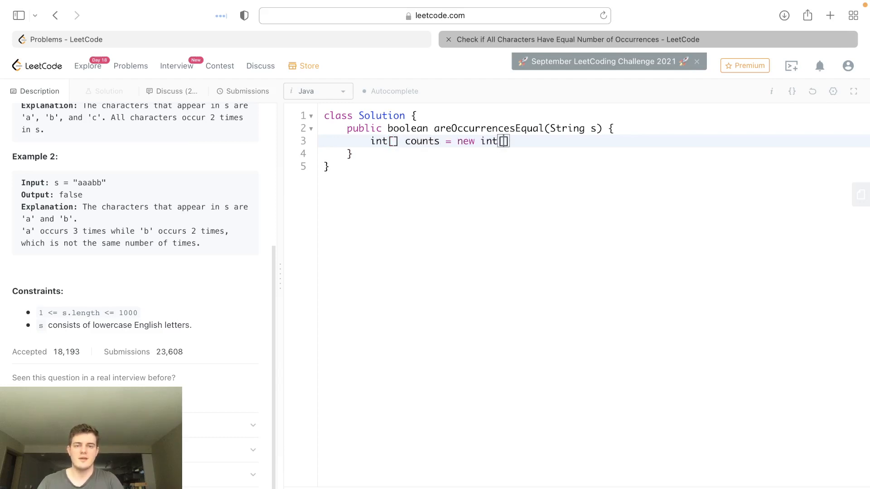
pyautogui.write('26')
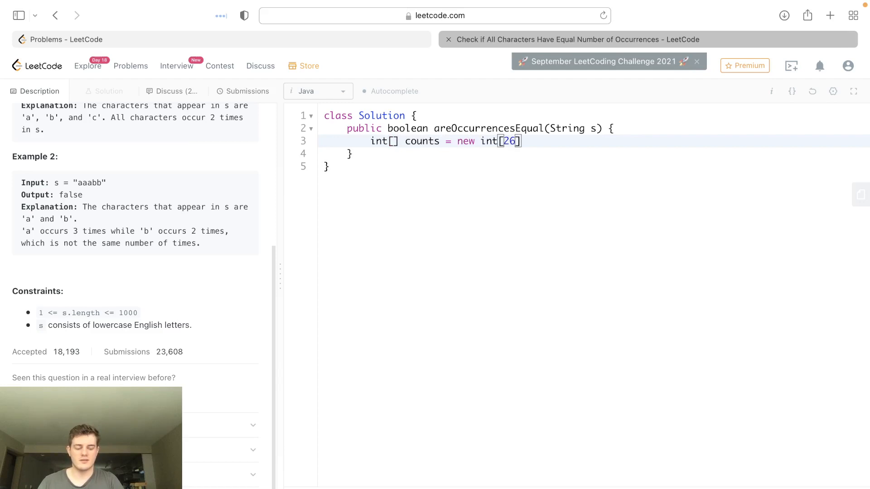
pyautogui.write(';')
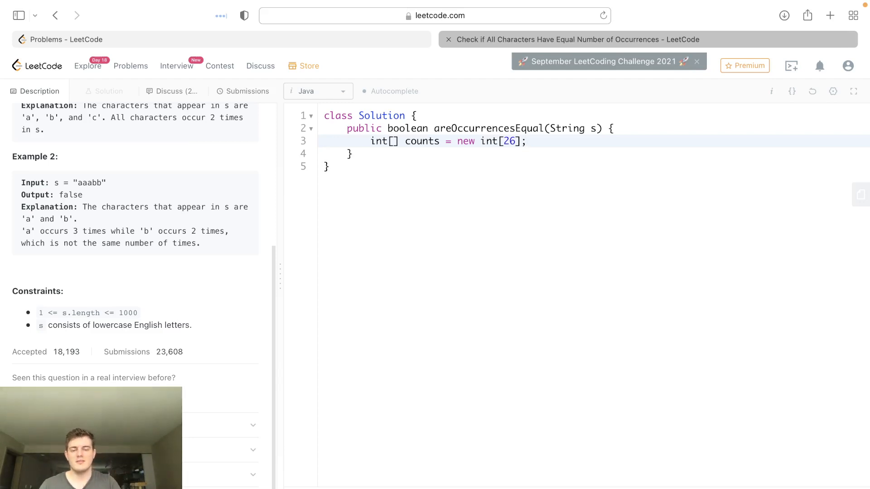
pyautogui.write('int max =')
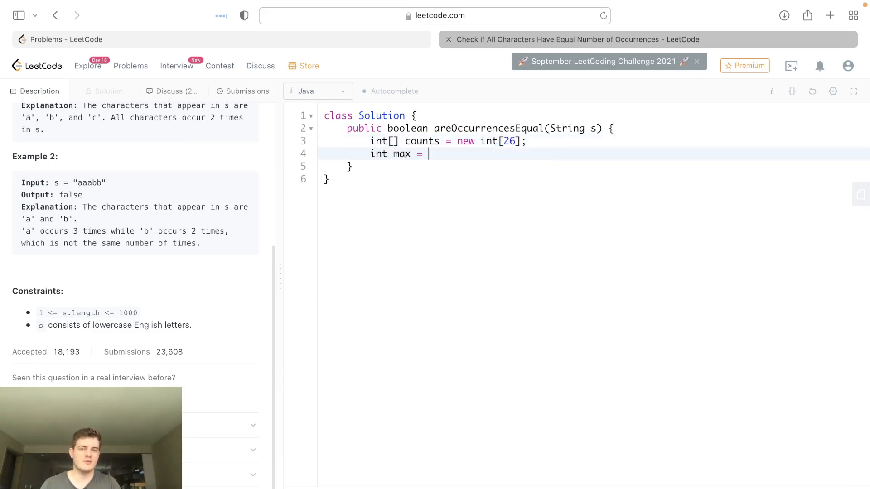
pyautogui.write('0;')
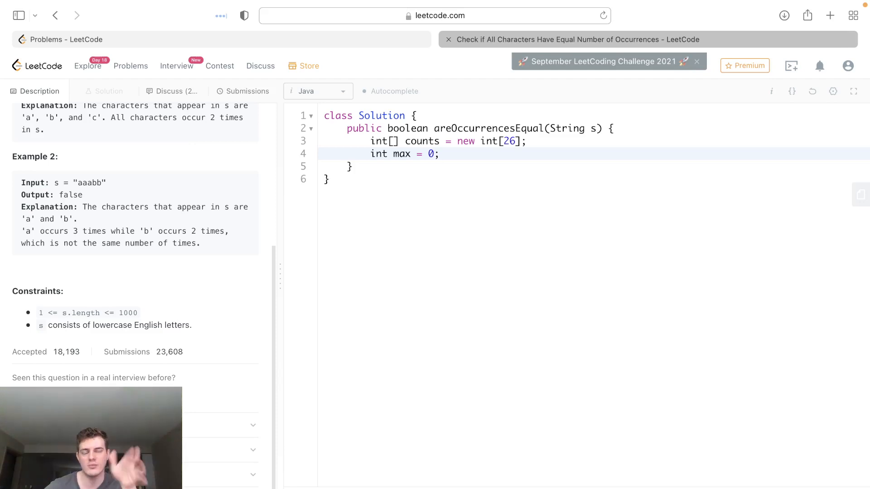
# - Write a for-each over s.toCharArray() that increments counts[c-'a']
pyautogui.write('for ()')
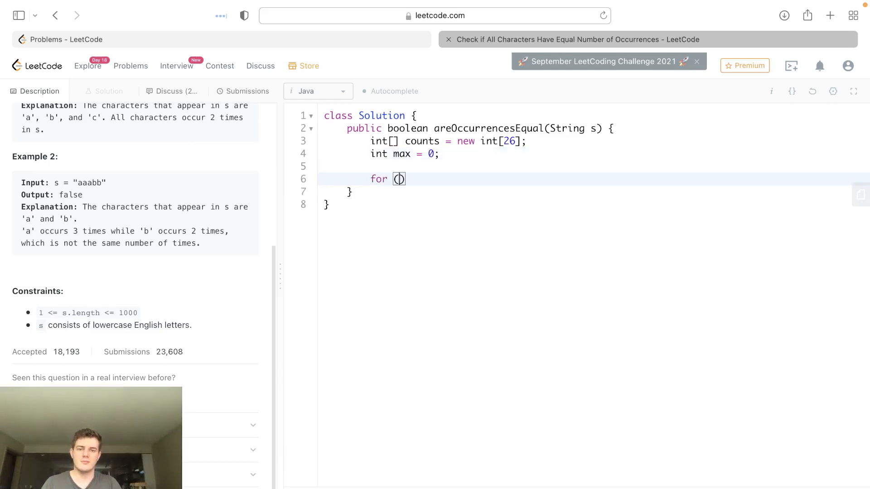
pyautogui.write('char c : s')
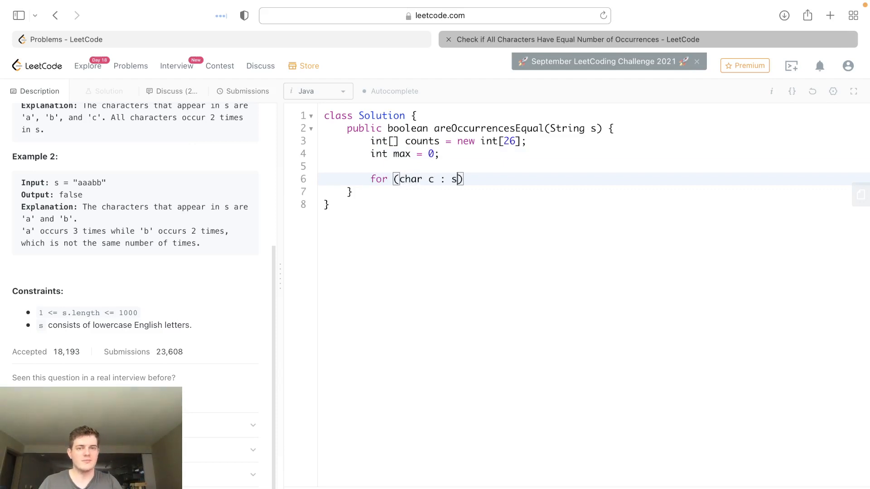
pyautogui.write('.toCharArra')
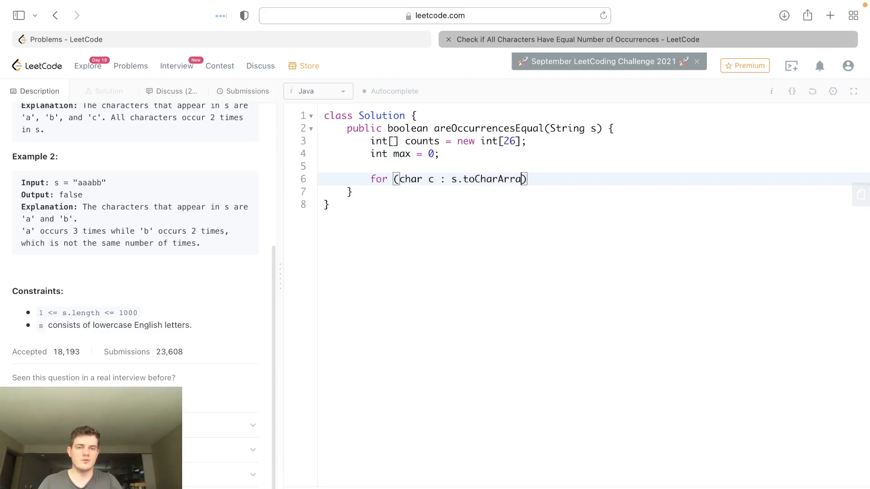
pyautogui.write('y()) {')
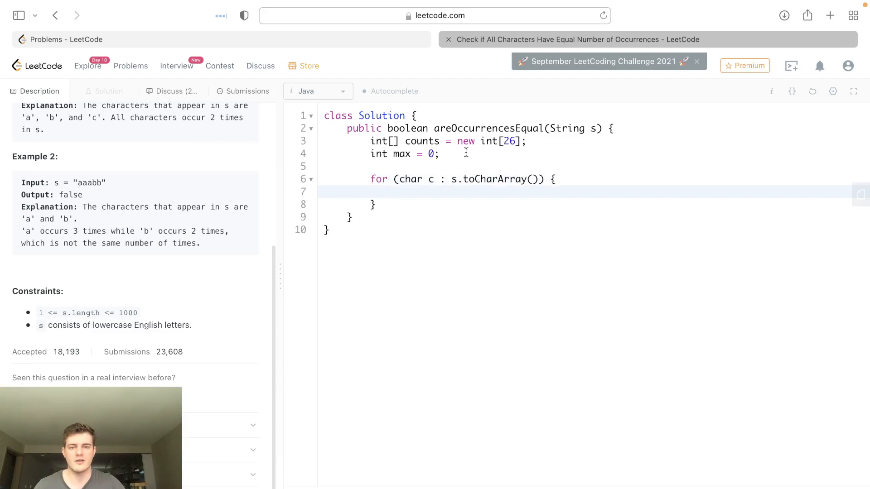
pyautogui.doubleClick(422, 142)
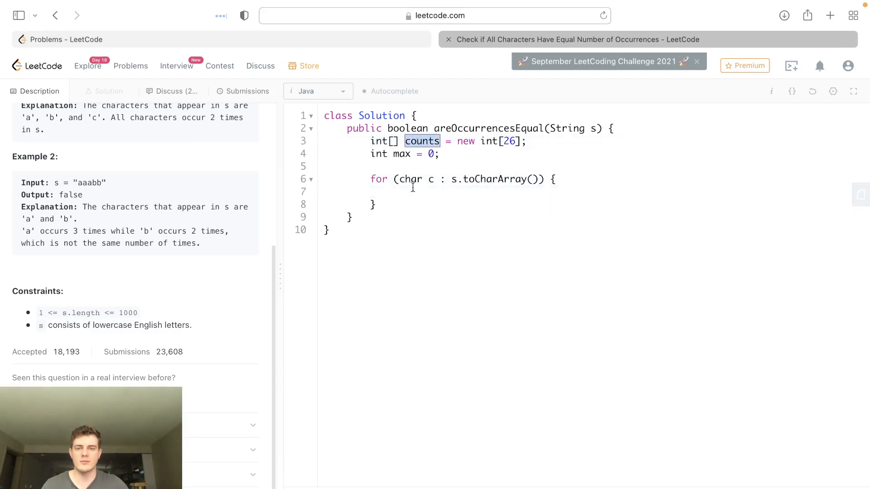
pyautogui.write('counts[c-')
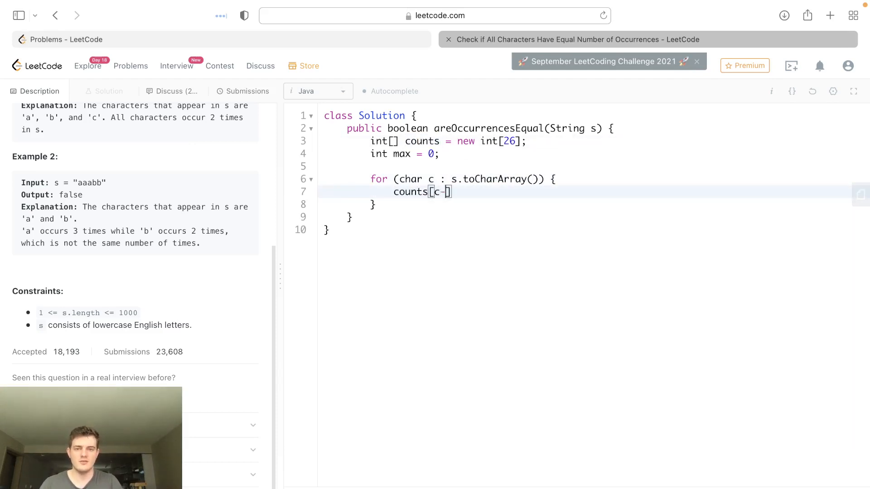
pyautogui.write("'a']++;")
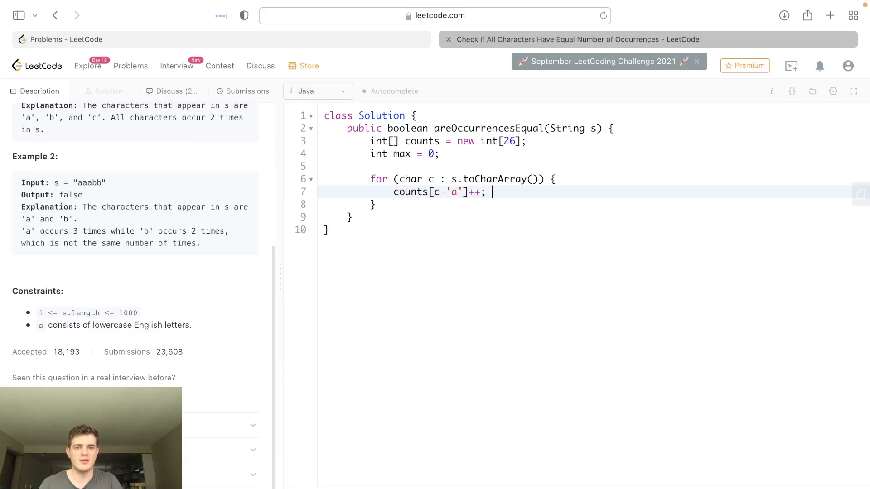
# - Update max = Math.max(max, counts[c-'a']); inside the counting loop
pyautogui.click(447, 191)
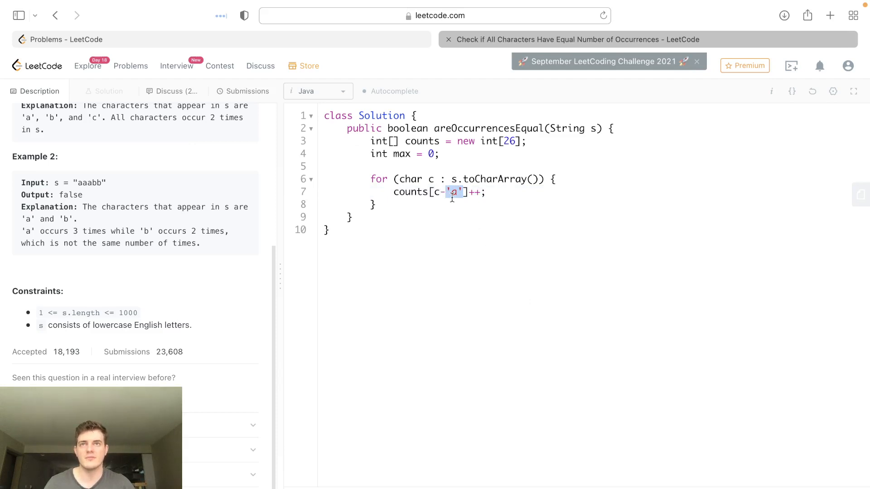
pyautogui.moveTo(493, 198)
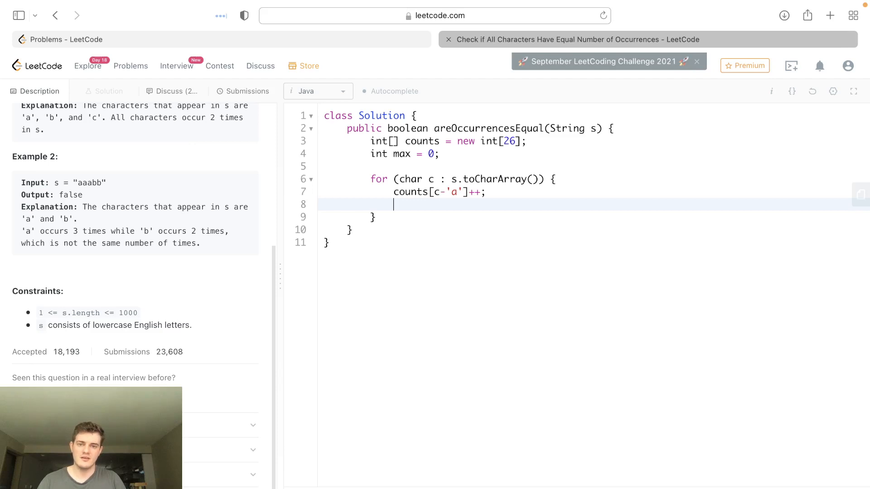
pyautogui.write('max = M')
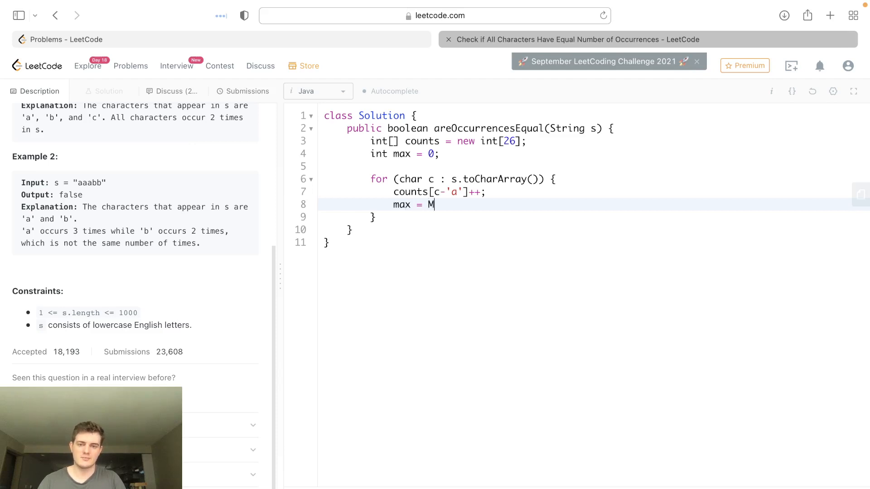
pyautogui.write('ath.max(max, counts[')
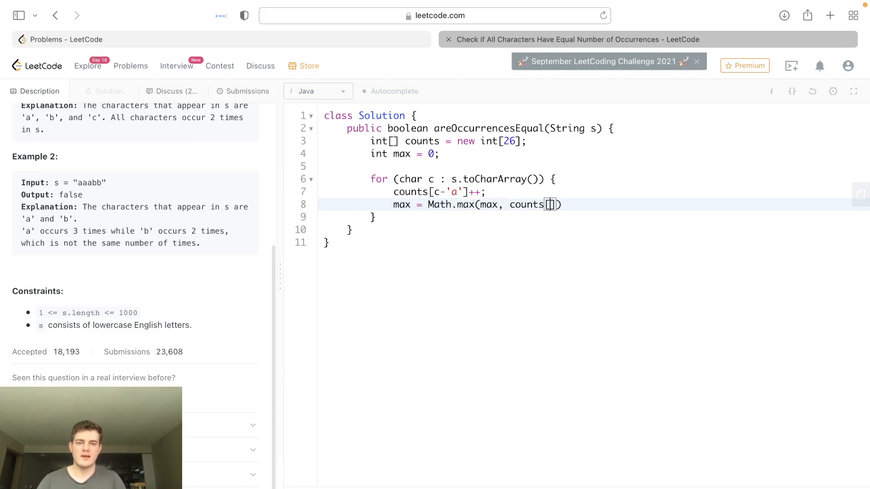
pyautogui.write("c-'a'];")
pyautogui.write('for (int ')
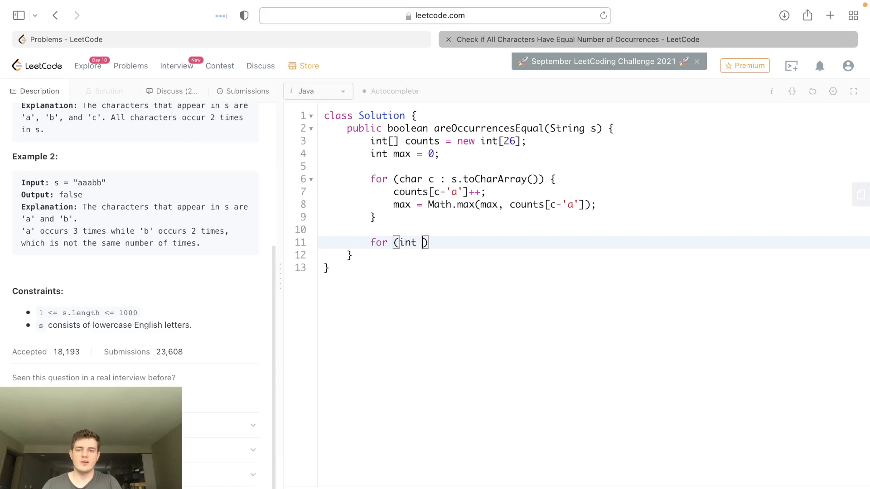
# - Write the second loop as for (int count : counts) with an empty body
pyautogui.write('count : counts')
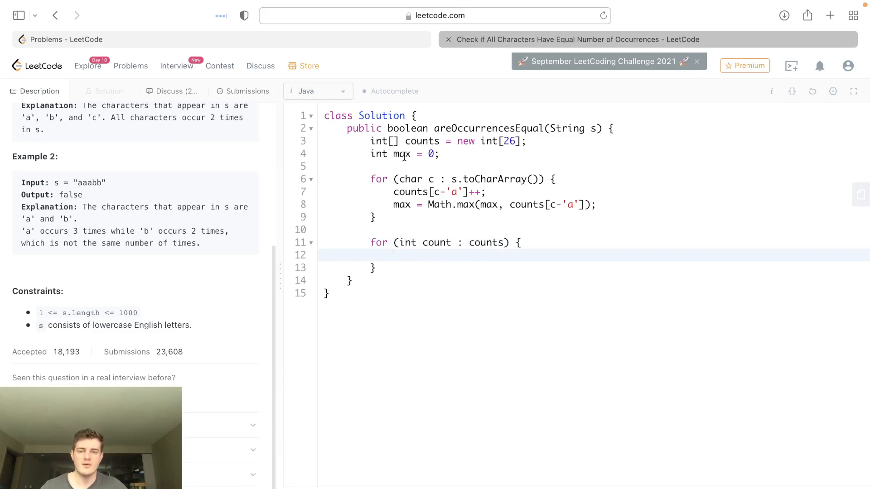
pyautogui.doubleClick(401, 154)
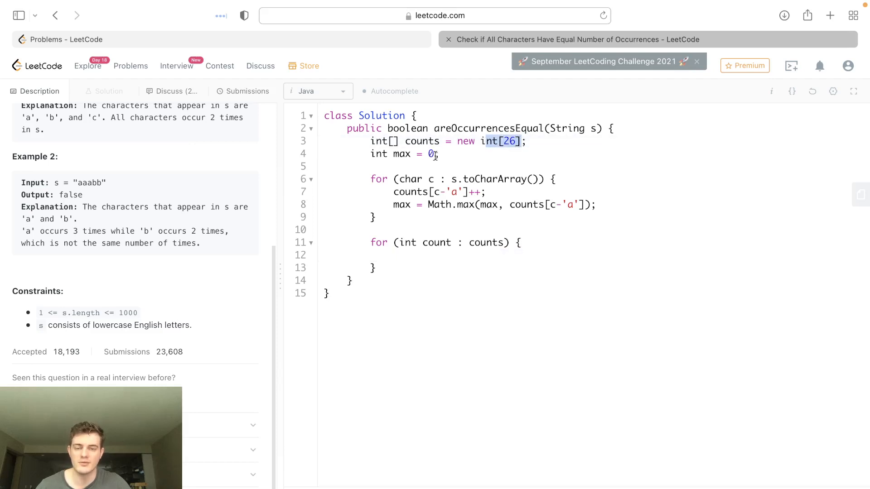
pyautogui.click(396, 254)
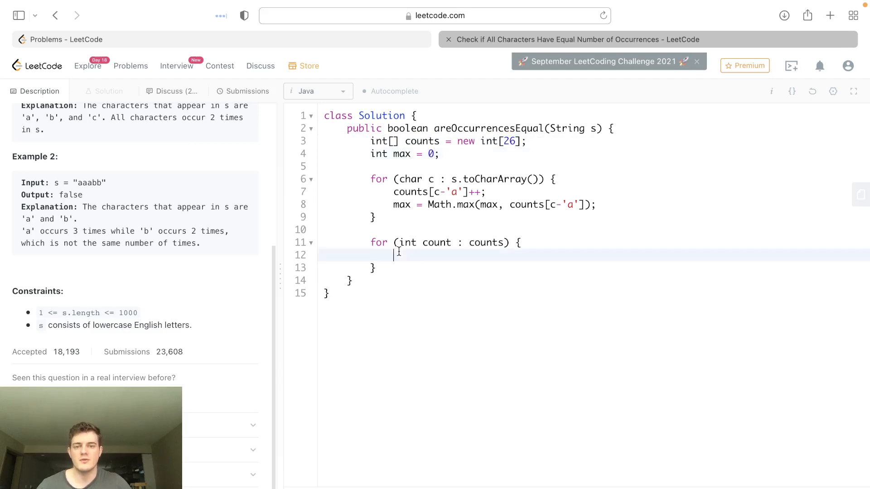
pyautogui.moveTo(464, 343)
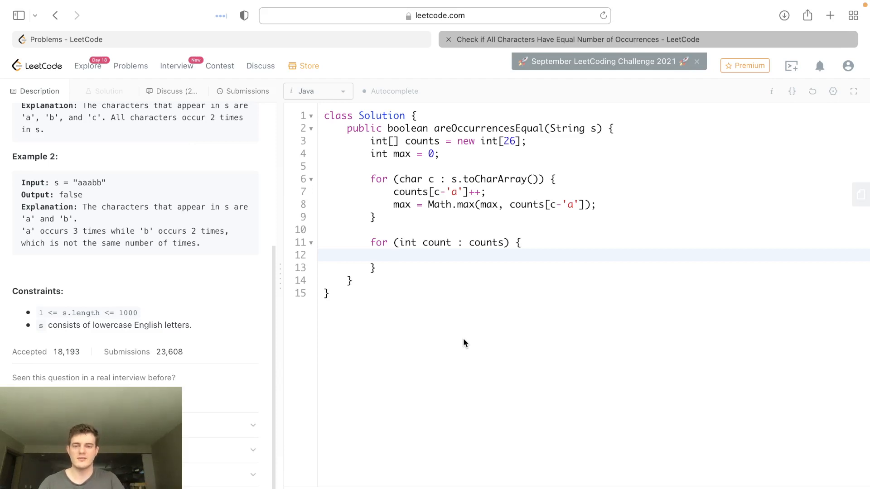
# - Return false when a nonzero count differs from max inside the loop
pyautogui.write('if (')
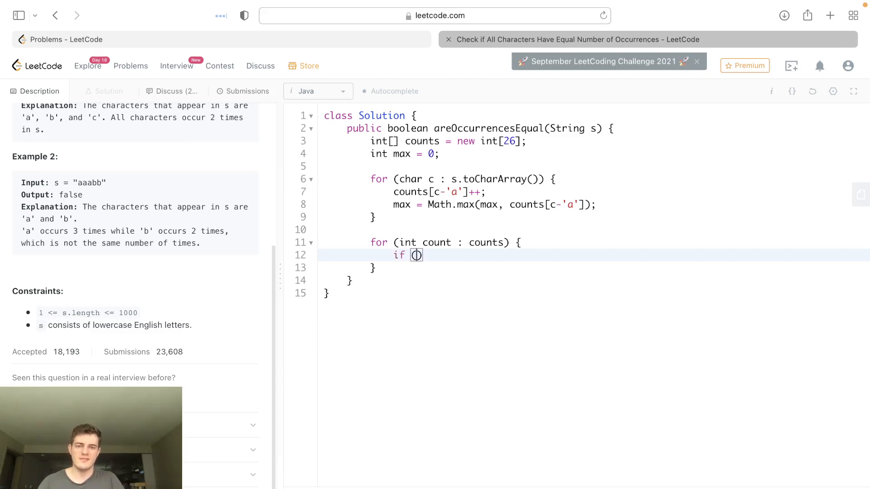
pyautogui.write('count')
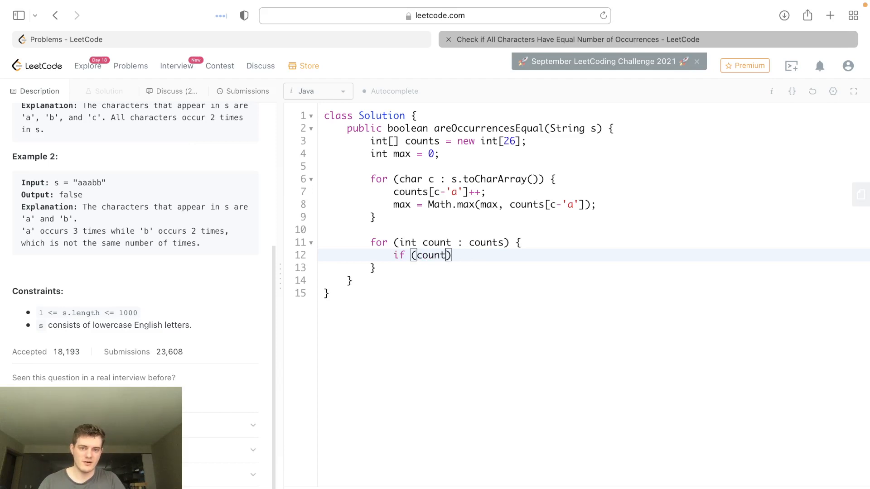
pyautogui.write('!= 0 &&')
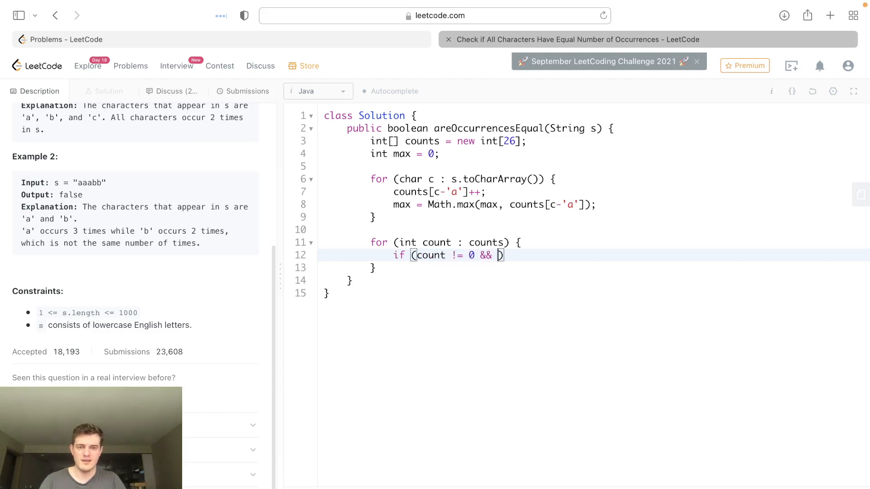
pyautogui.write('count')
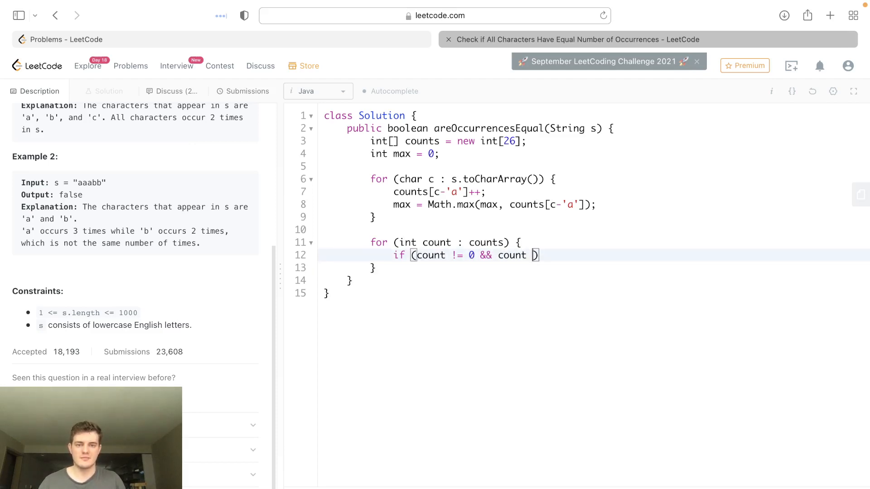
pyautogui.write('!= max')
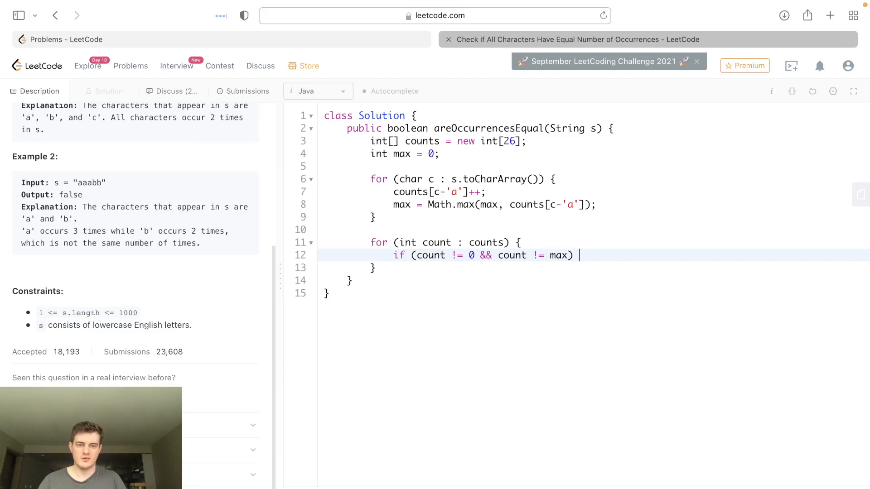
pyautogui.write('{')
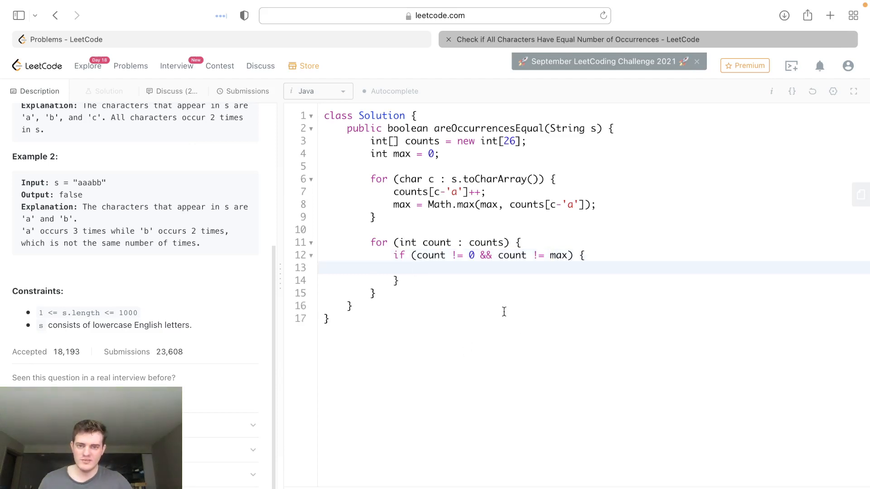
pyautogui.moveTo(488, 288)
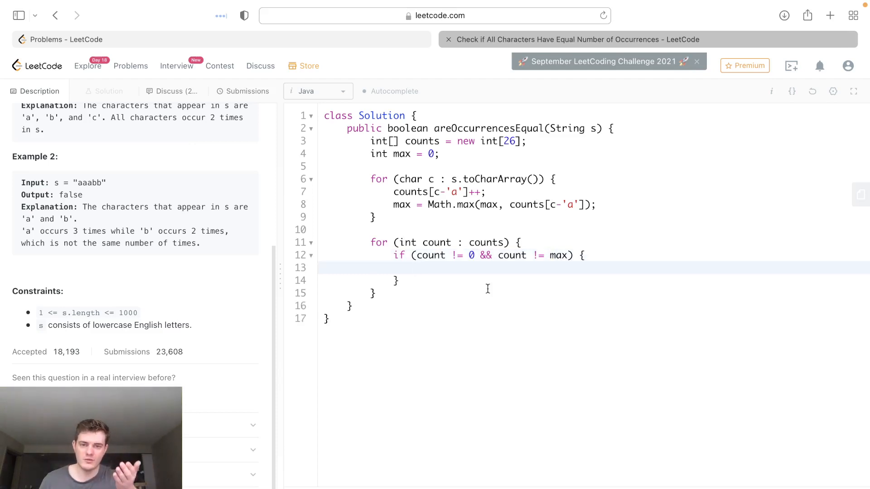
pyautogui.write('return false;')
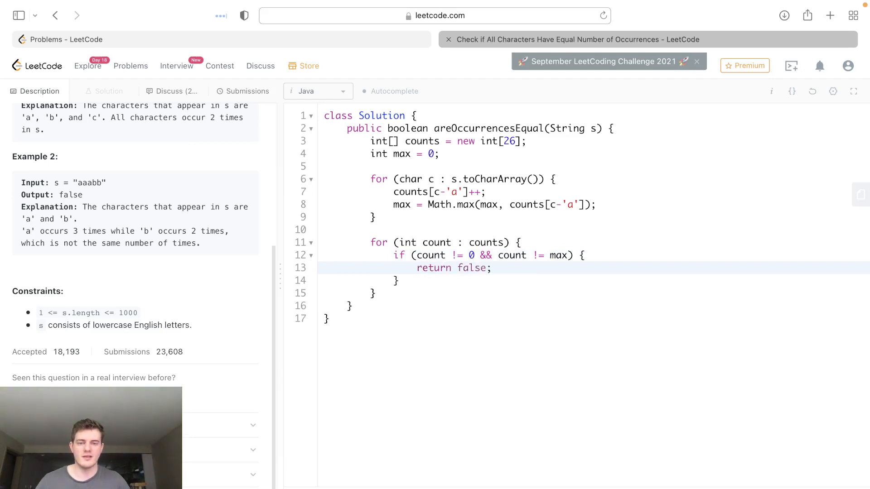
# - Return true after the counts loop completes
pyautogui.doubleClick(559, 256)
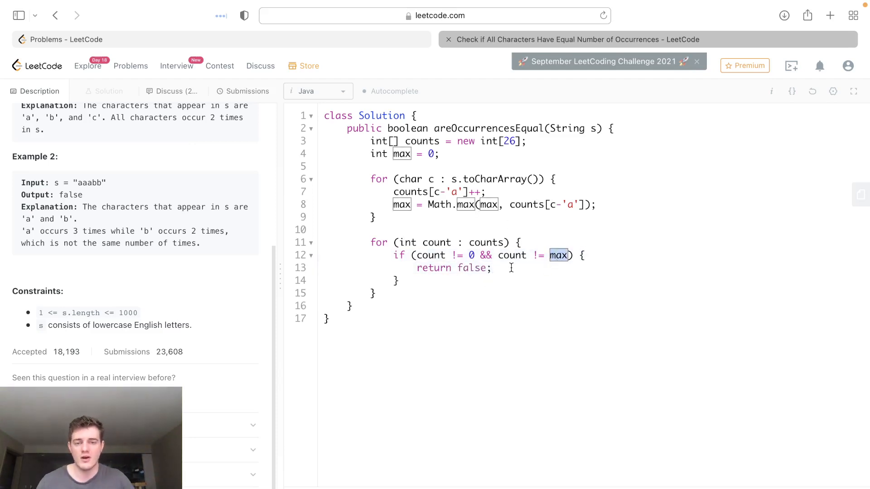
pyautogui.click(371, 293)
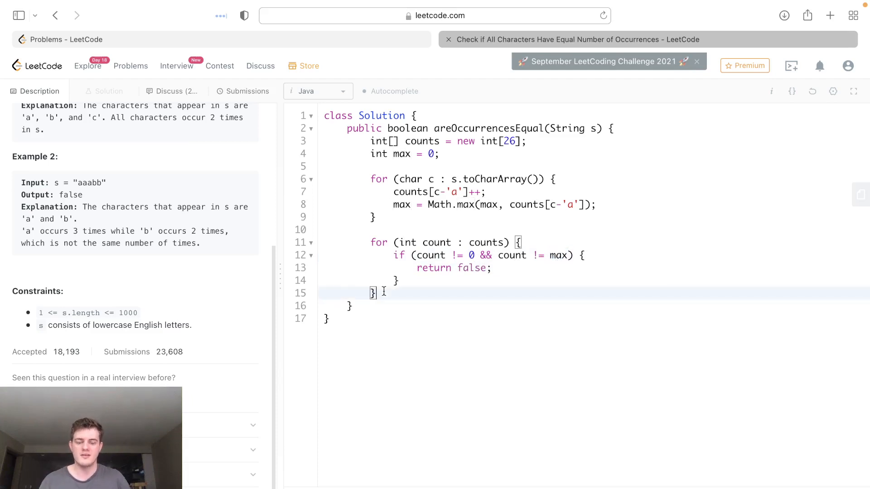
pyautogui.write('return true;')
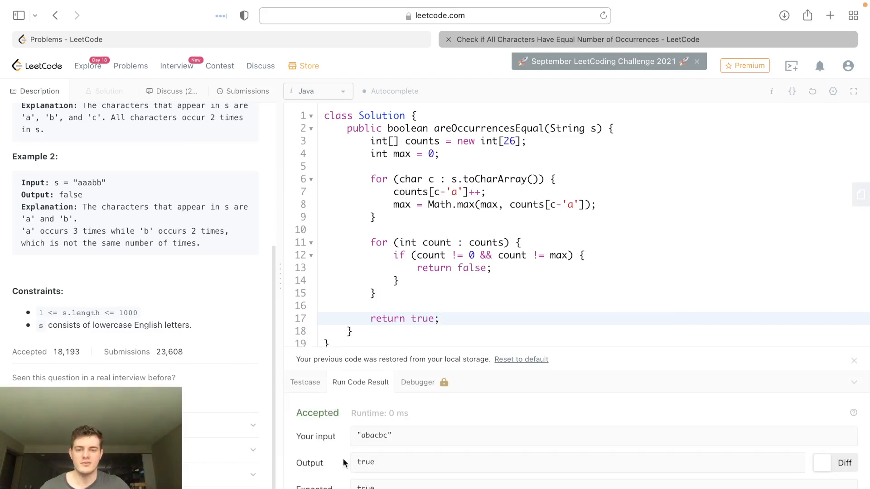
# - Submit the solution and get an accepted Success result
pyautogui.click(247, 91)
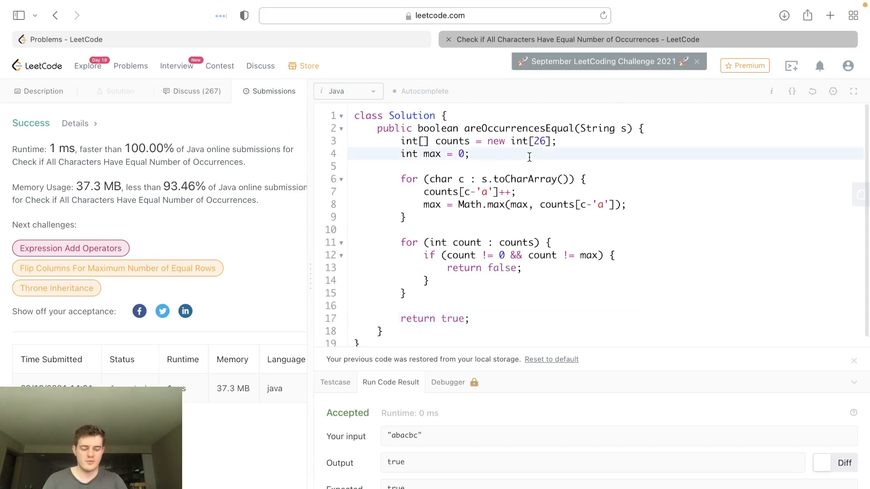
# - Add comments // time : o(n) and // space : o(1) below the declarations
pyautogui.write('//')
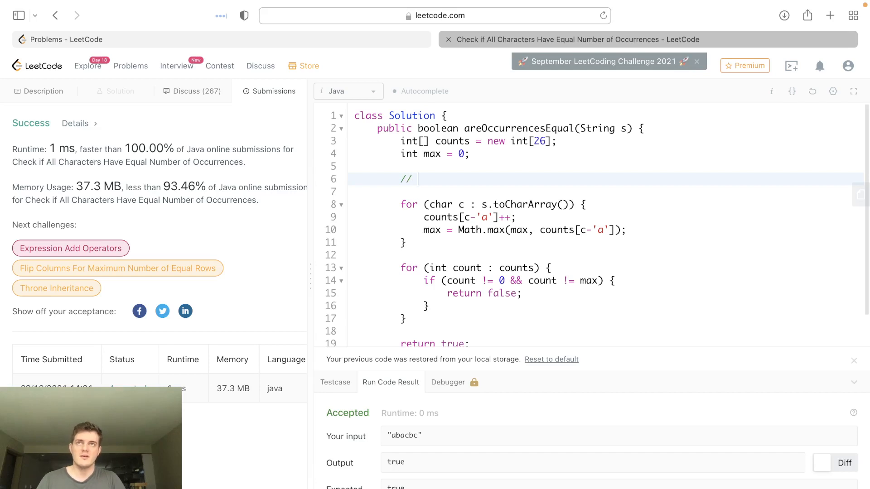
pyautogui.write('time : o(n')
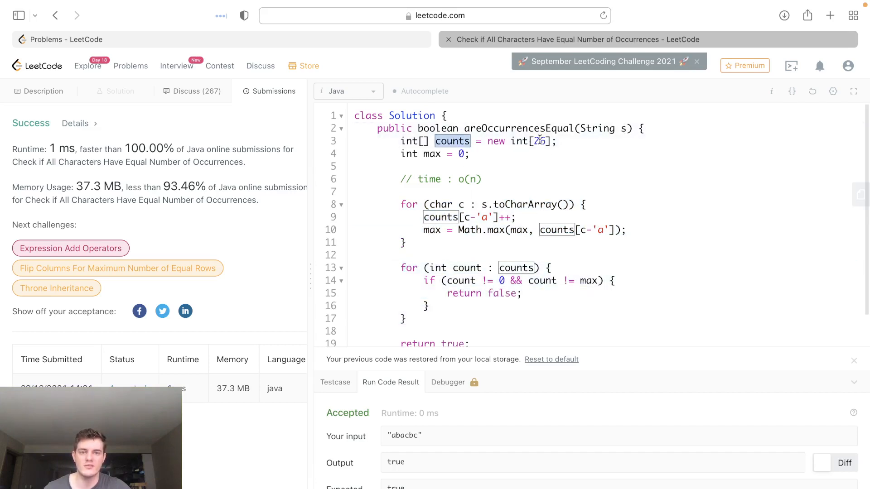
pyautogui.click(470, 178)
pyautogui.write('// space')
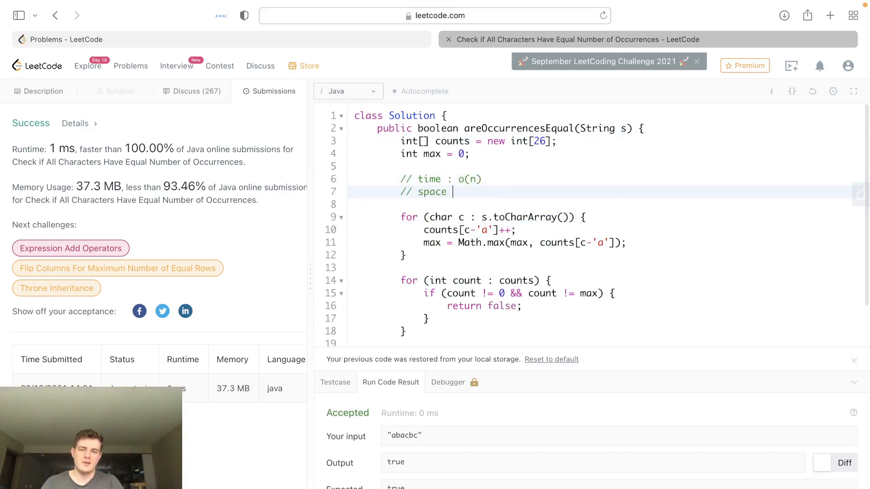
pyautogui.write('o(1)')
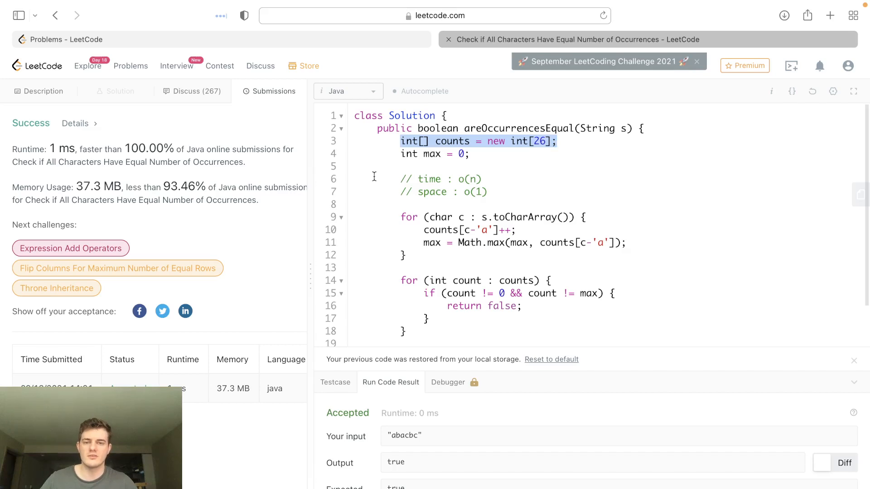
pyautogui.moveTo(465, 191)
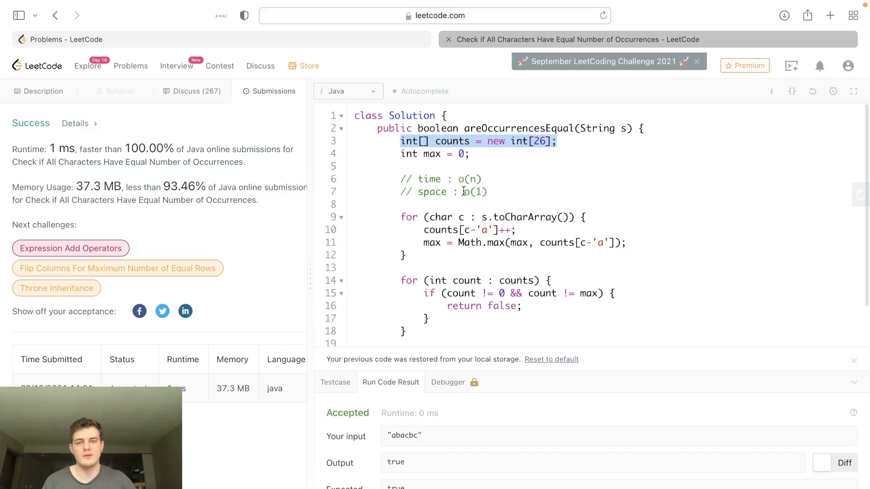
# - Highlight the 1 ms runtime and 37.3 MB memory results of the submission
pyautogui.click(474, 192)
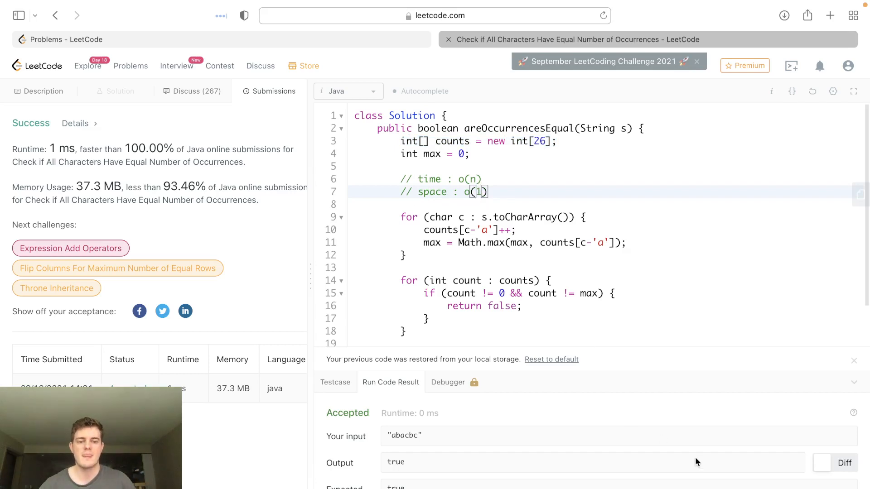
pyautogui.moveTo(53, 149); pyautogui.dragTo(161, 200)
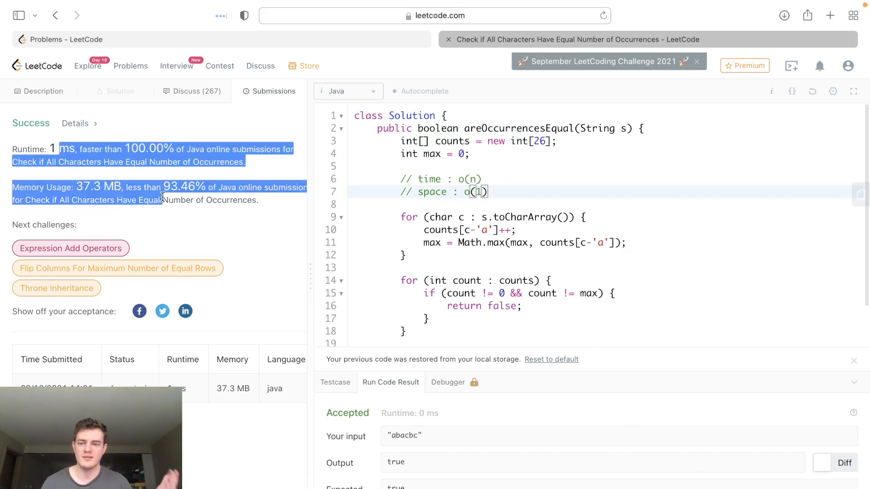